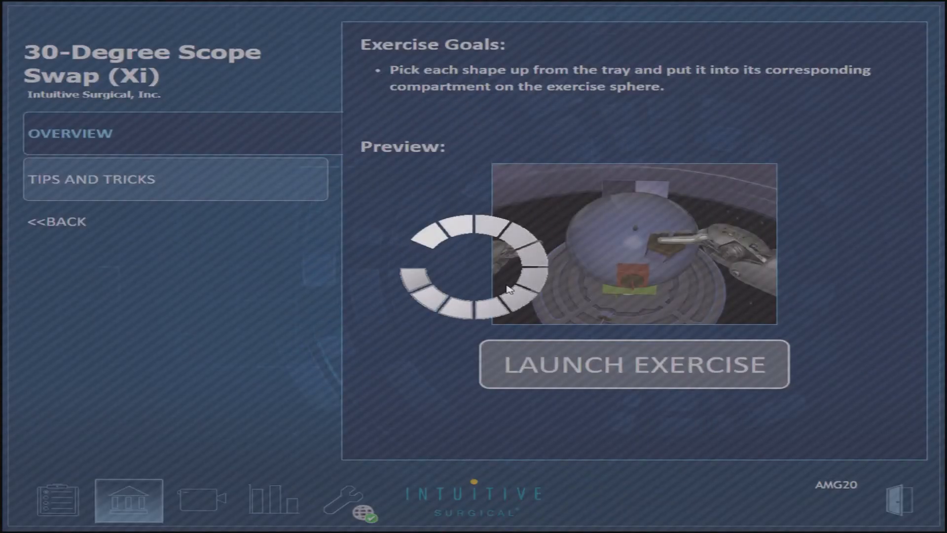
View the 30-Degree Scope Swap attempt 6 report showing overall score 100 and its breakdown.
{"action": "left_click", "coordinate": [270, 500]}
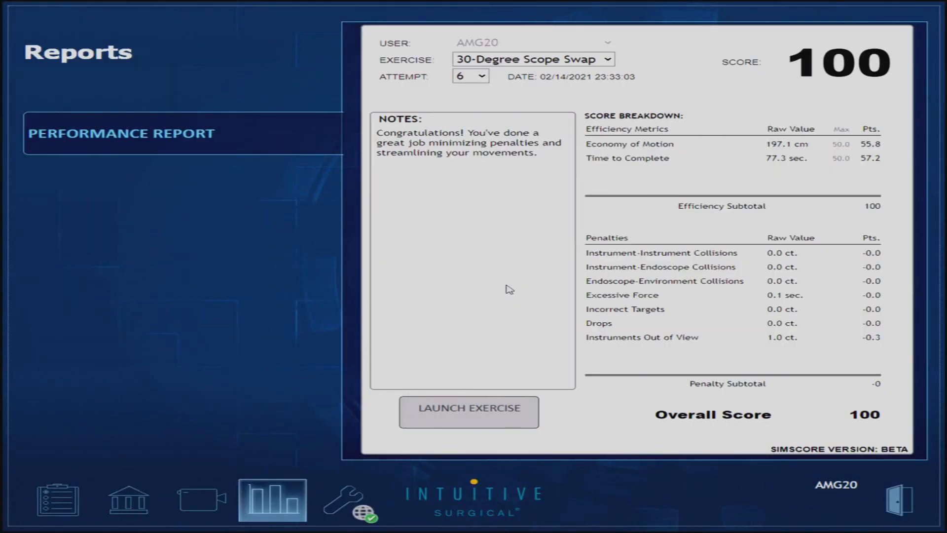